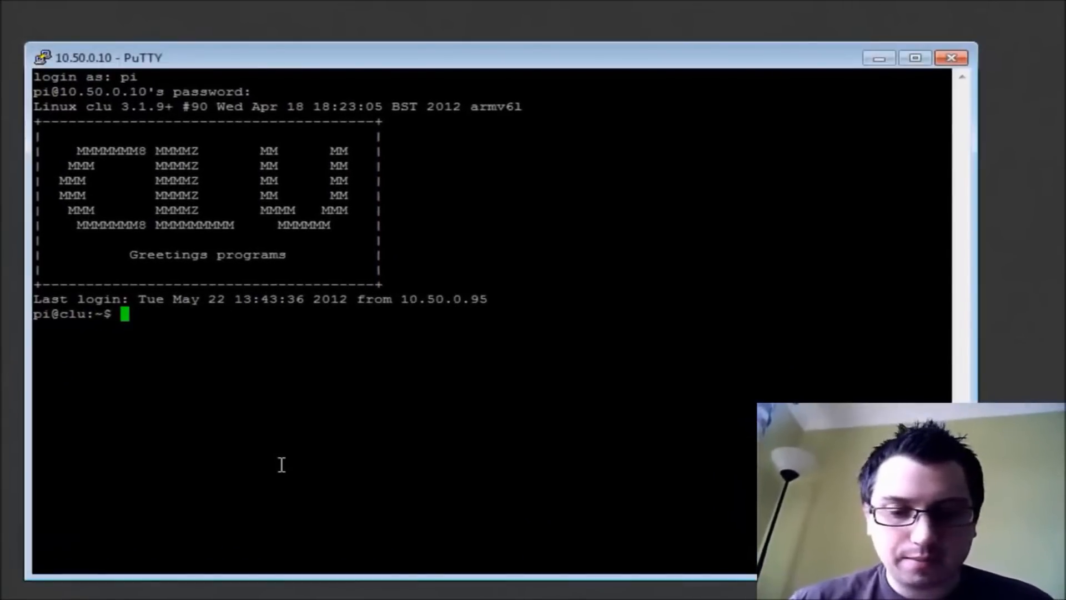
Run apt-get with no arguments to print its usage and command list.
{"action": "type", "text": "apt-get"}
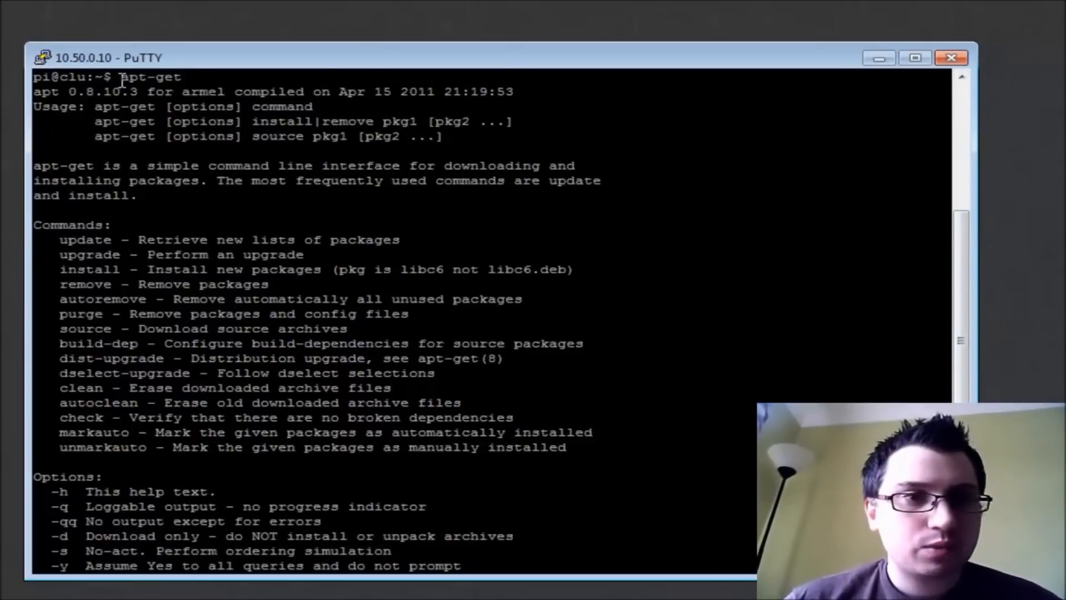
Select the 'apt-get' word in the help output before clearing the screen.
{"action": "double_click", "coordinate": [146, 76]}
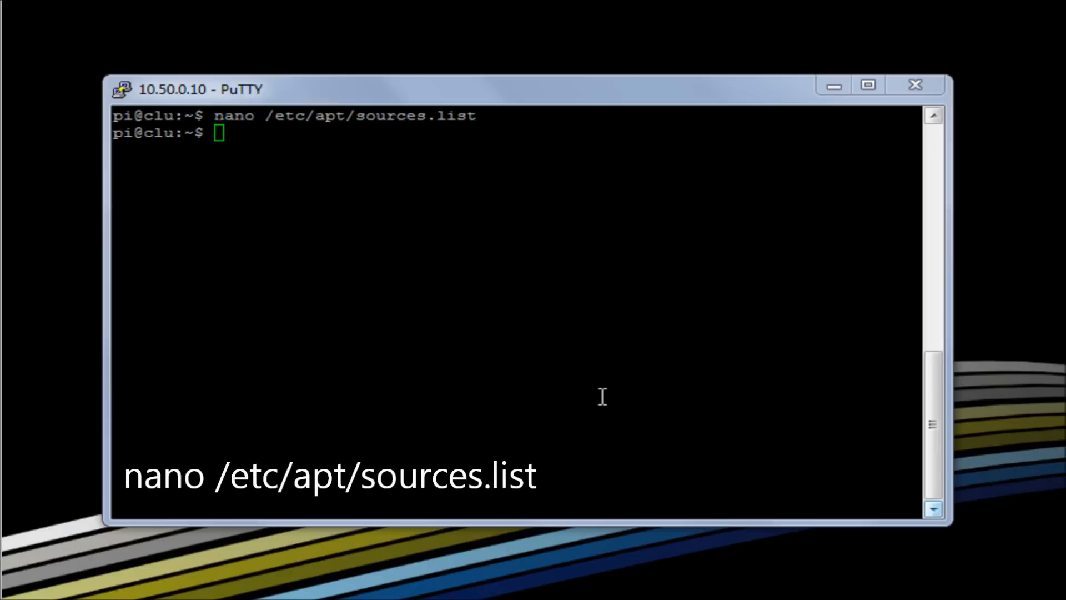
Run nano /etc/apt/sources.list to view the Debian squeeze and Qt5 repository lines.
{"action": "type", "text": "nano /etc/apt/sources.list"}
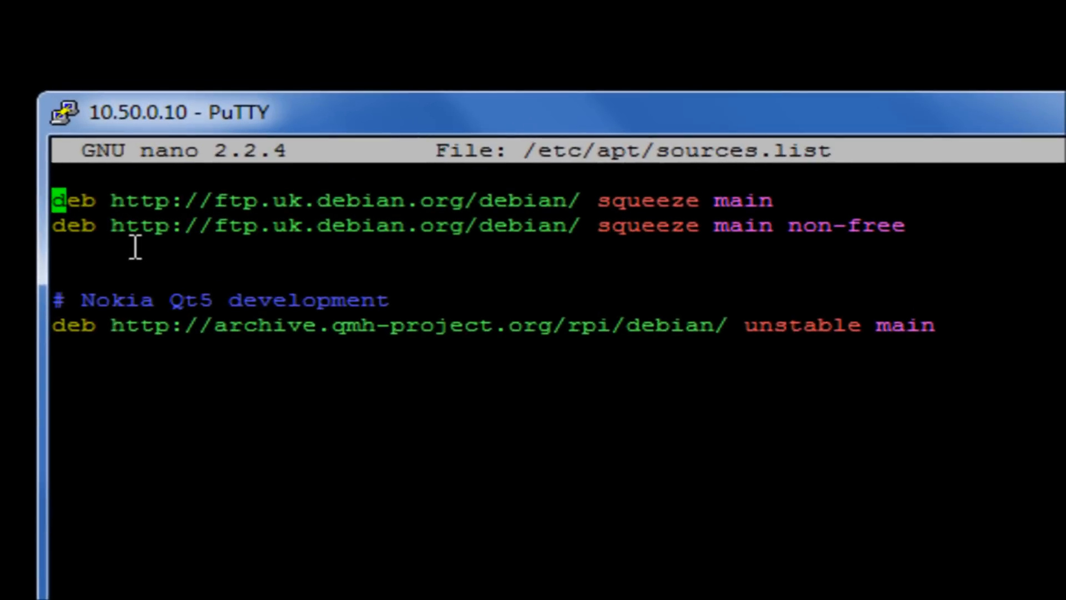
{"action": "mouse_move", "coordinate": [655, 207]}
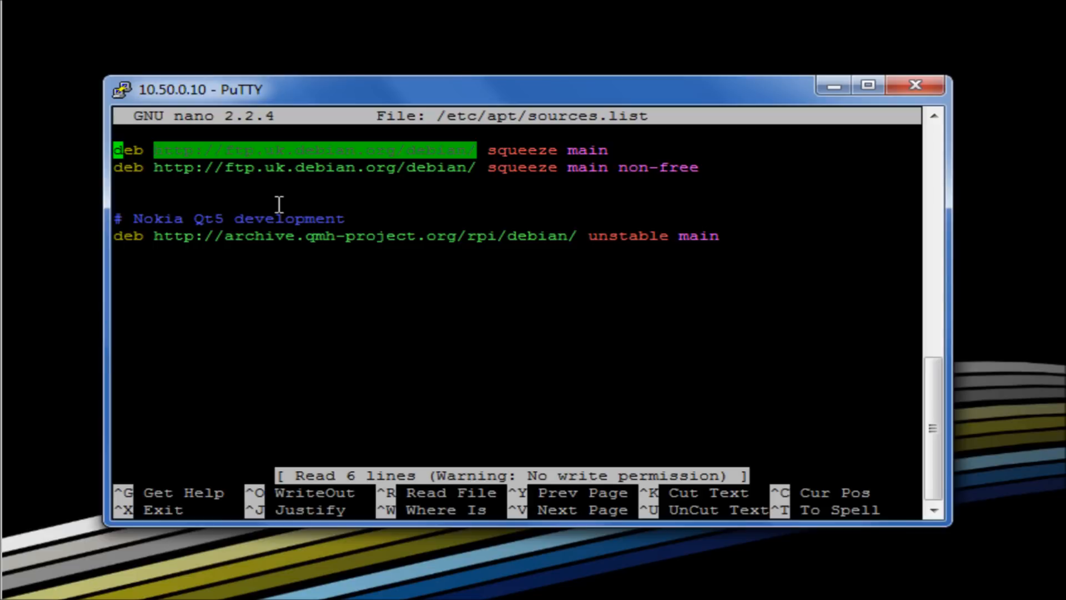
{"action": "mouse_move", "coordinate": [279, 204]}
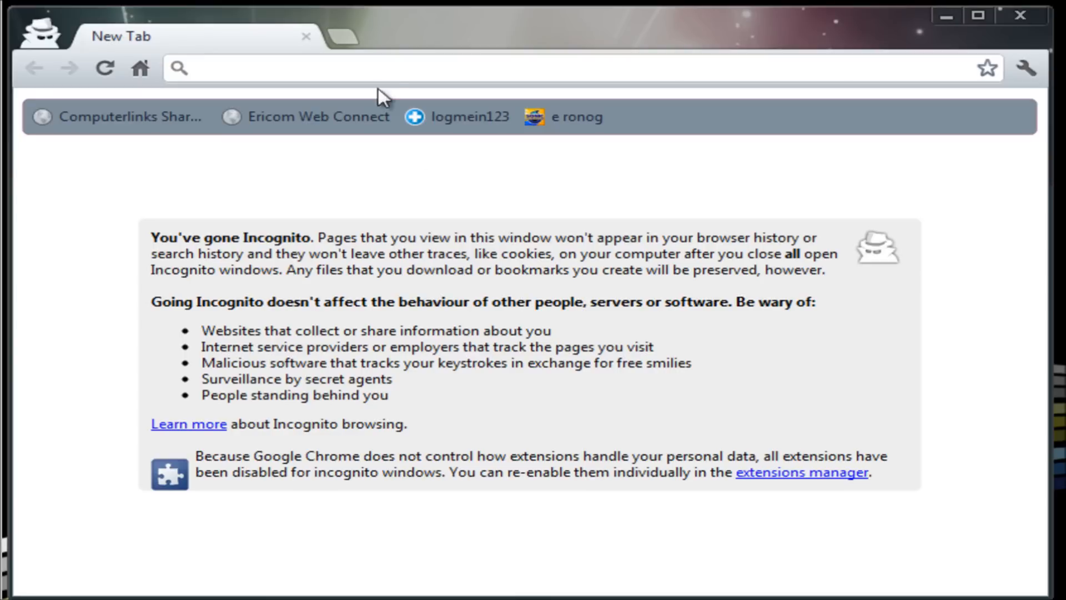
{"action": "type", "text": "http://ftp.uk.debian.org/debian/"}
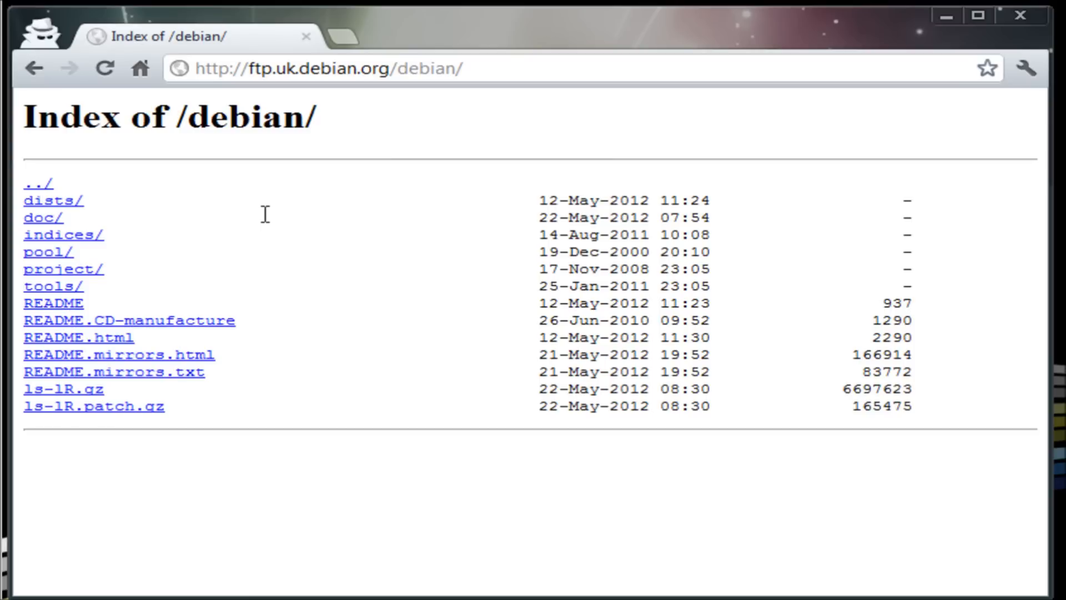
{"action": "mouse_move", "coordinate": [106, 224]}
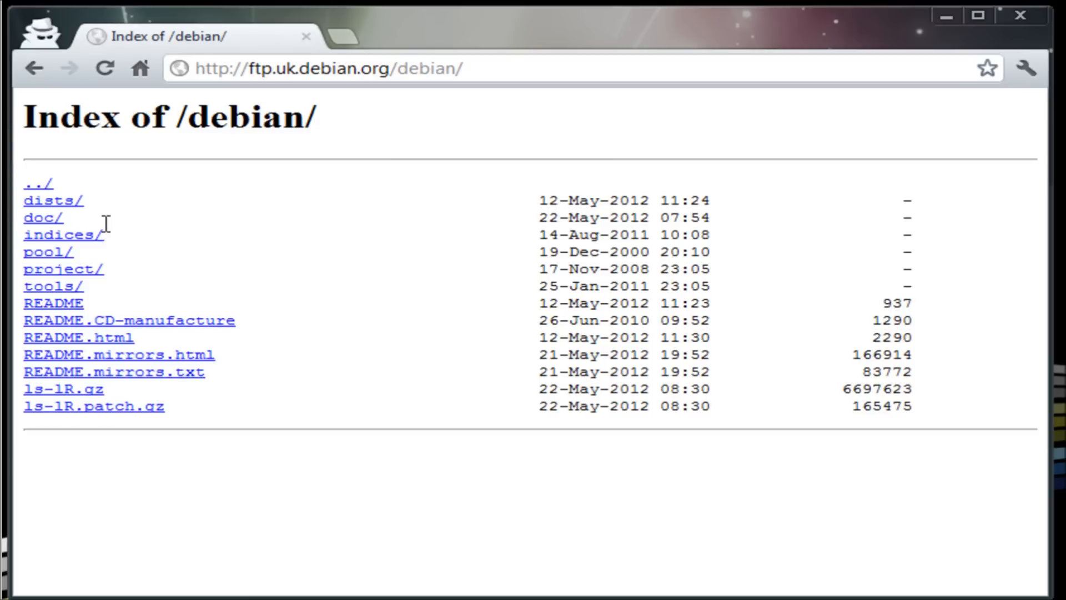
{"action": "mouse_move", "coordinate": [46, 252]}
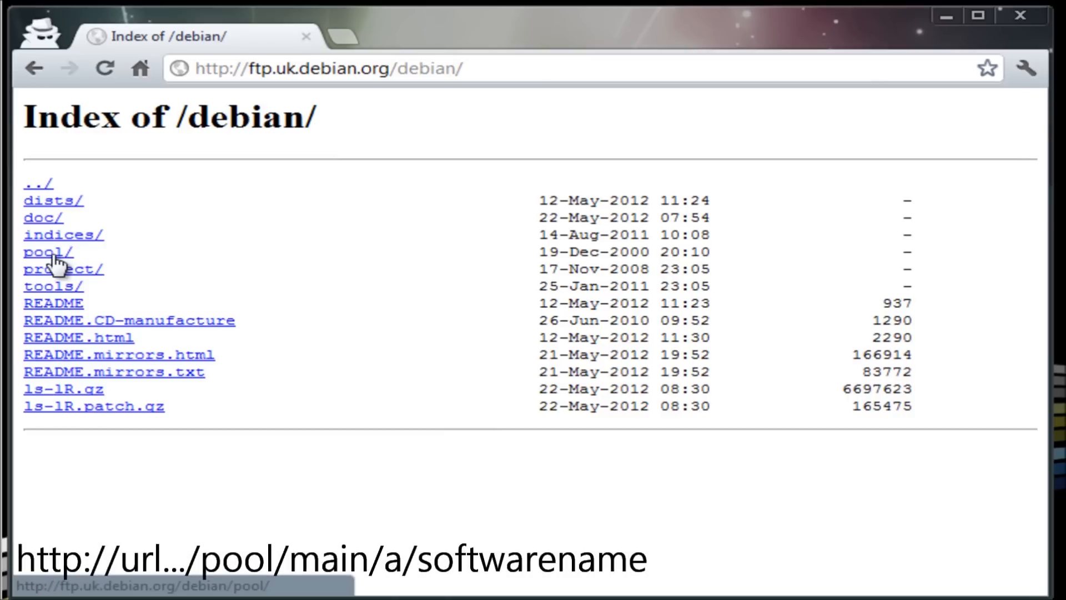
{"action": "mouse_move", "coordinate": [78, 254]}
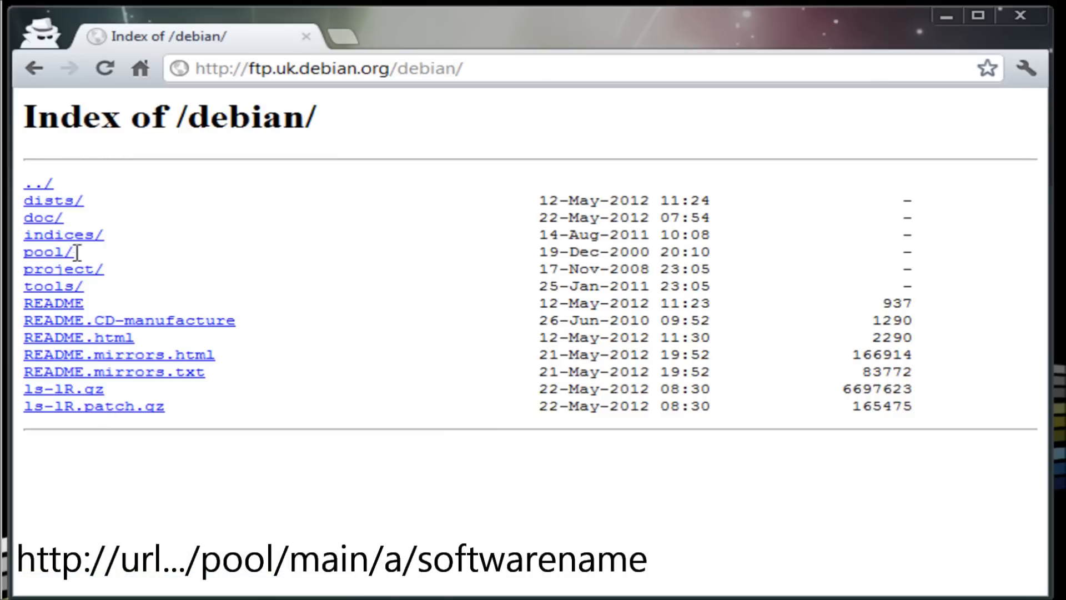
{"action": "left_click", "coordinate": [49, 251]}
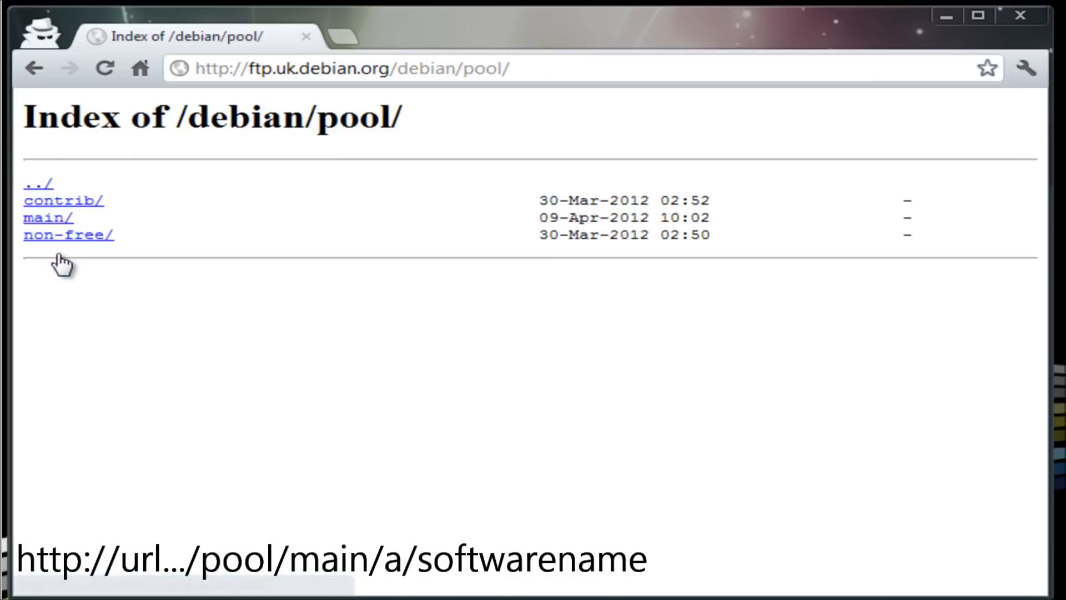
{"action": "left_click", "coordinate": [48, 218]}
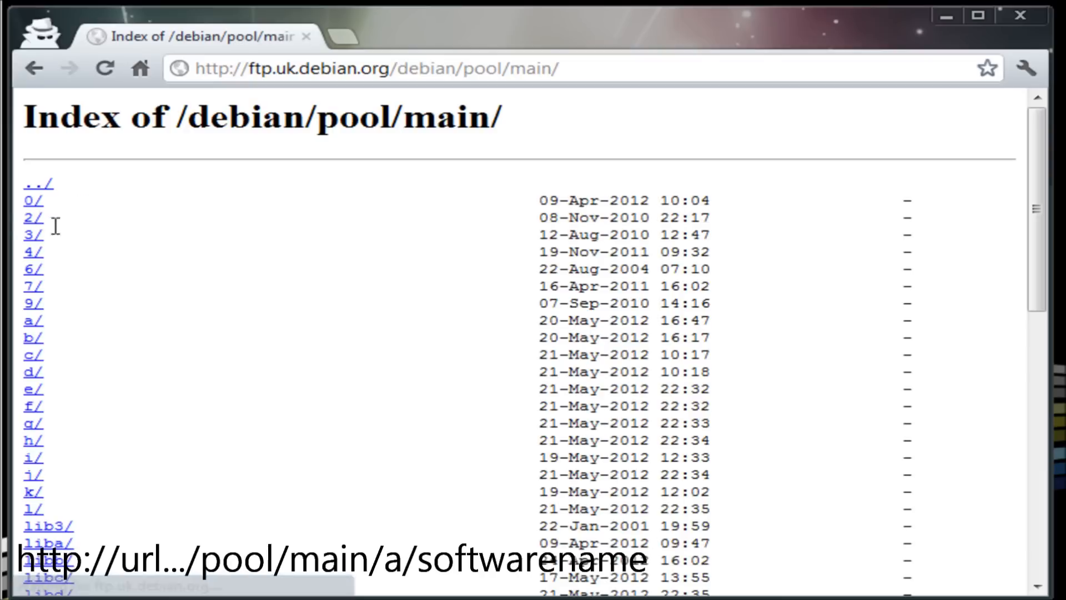
{"action": "scroll", "scroll_direction": "down", "scroll_amount": 3}
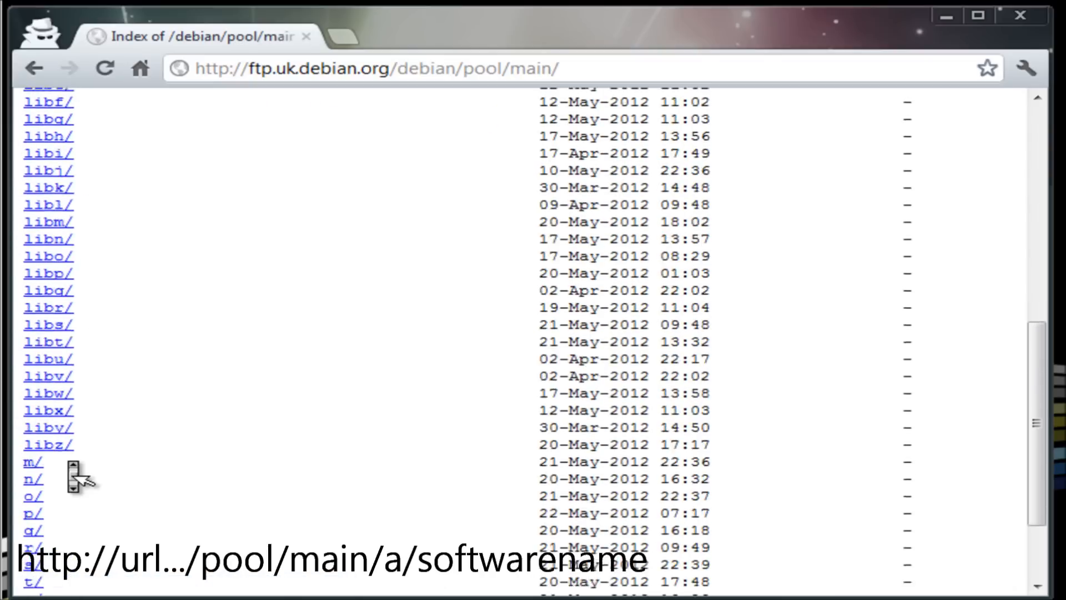
{"action": "scroll", "scroll_direction": "down", "scroll_amount": 3}
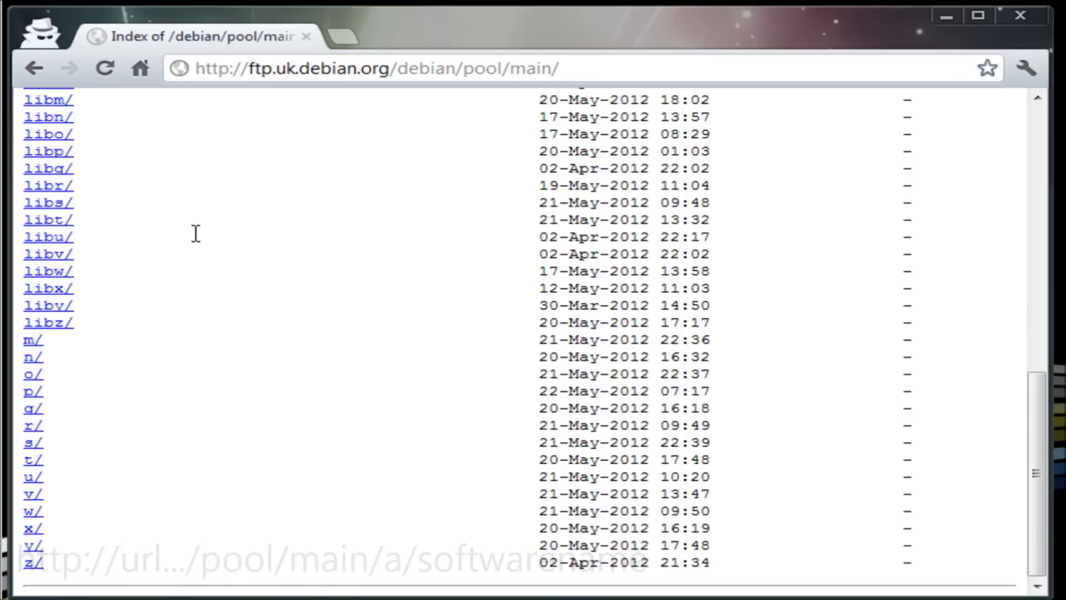
{"action": "scroll", "scroll_direction": "up", "scroll_amount": 3}
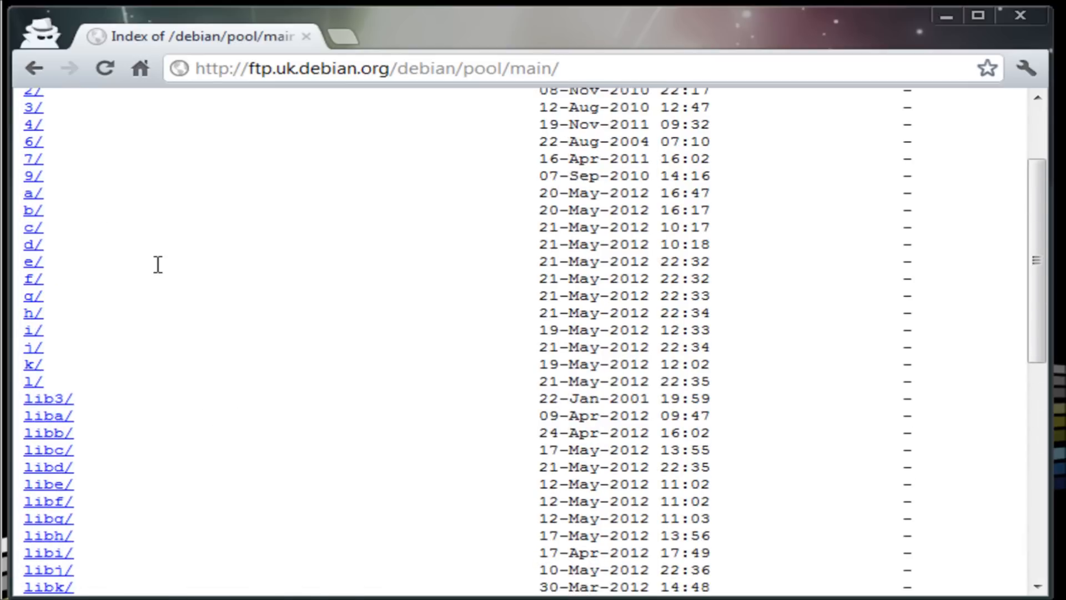
{"action": "left_click", "coordinate": [31, 193]}
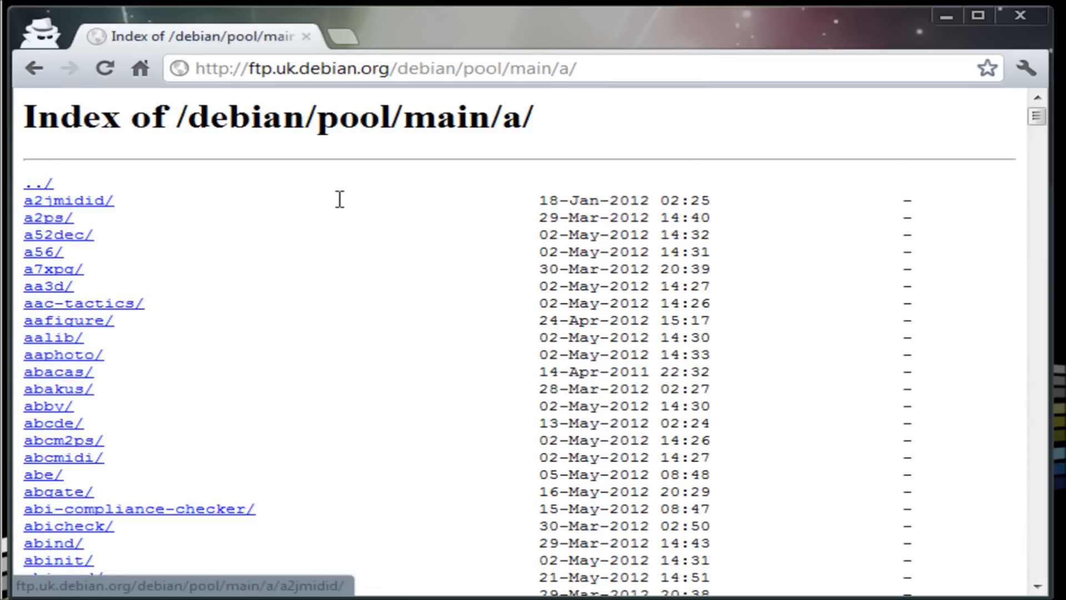
Scroll through the a/ package listing on the Debian mirror.
{"action": "scroll", "scroll_direction": "down", "scroll_amount": 3}
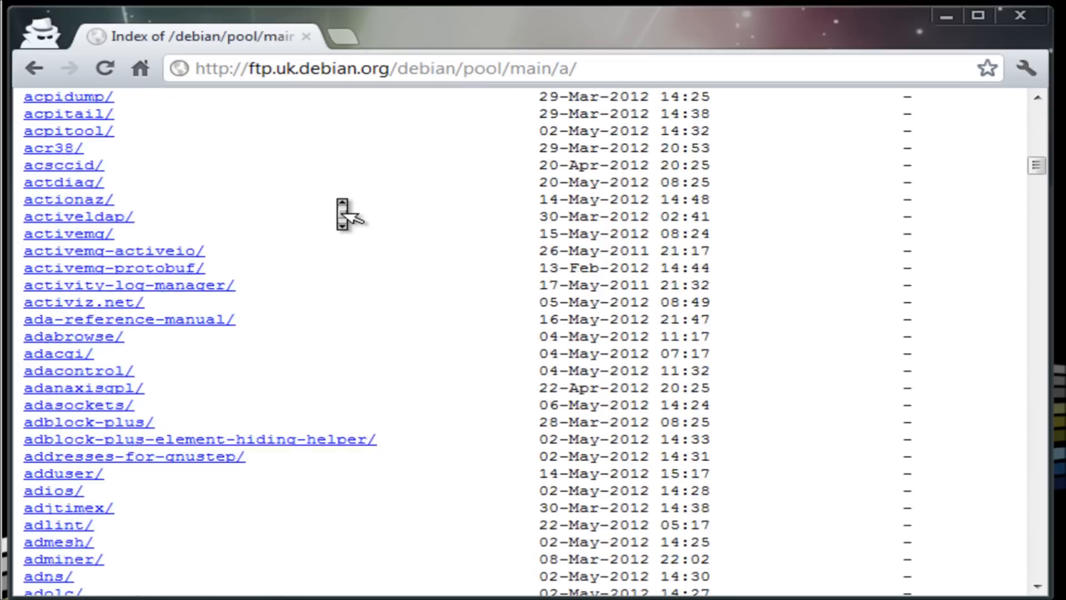
{"action": "scroll", "scroll_direction": "down", "scroll_amount": 3}
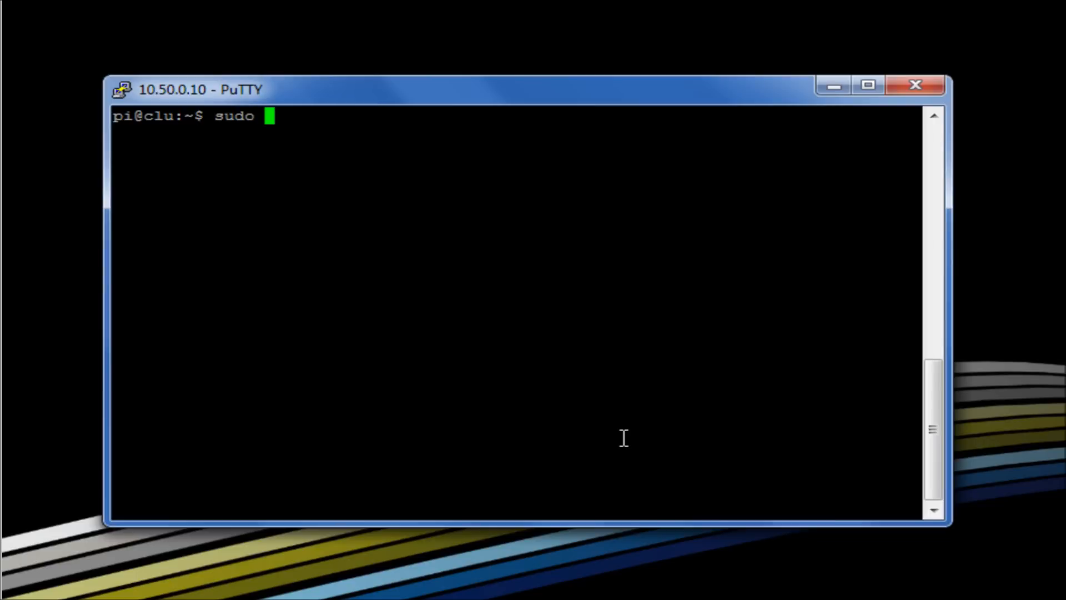
Enter the command 'sudo apt-get install nginx' at the Raspberry Pi prompt.
{"action": "type", "text": "ar"}
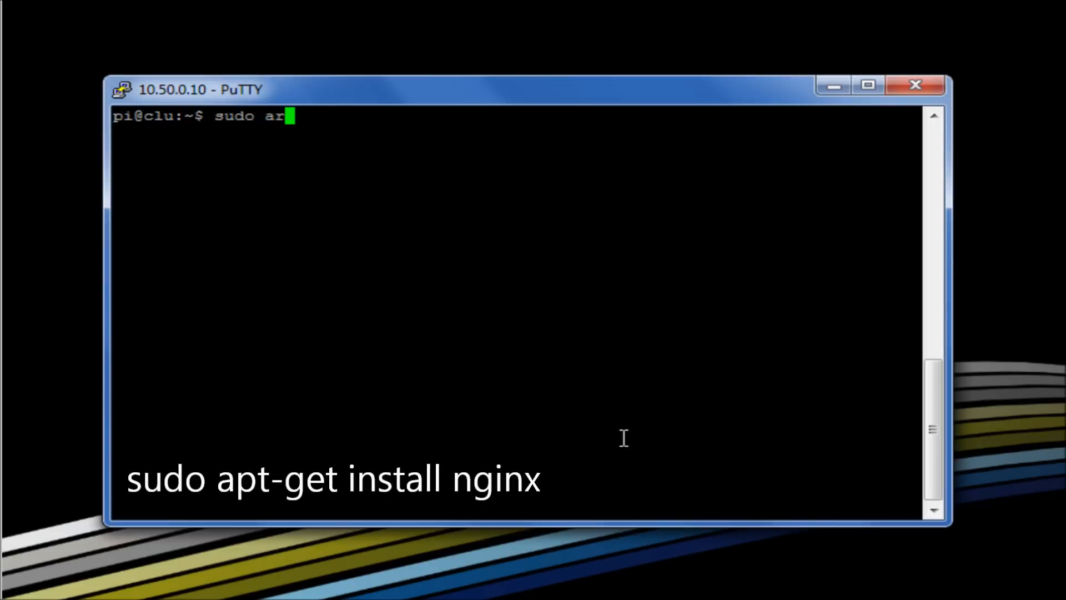
{"action": "type", "text": "pt-g"}
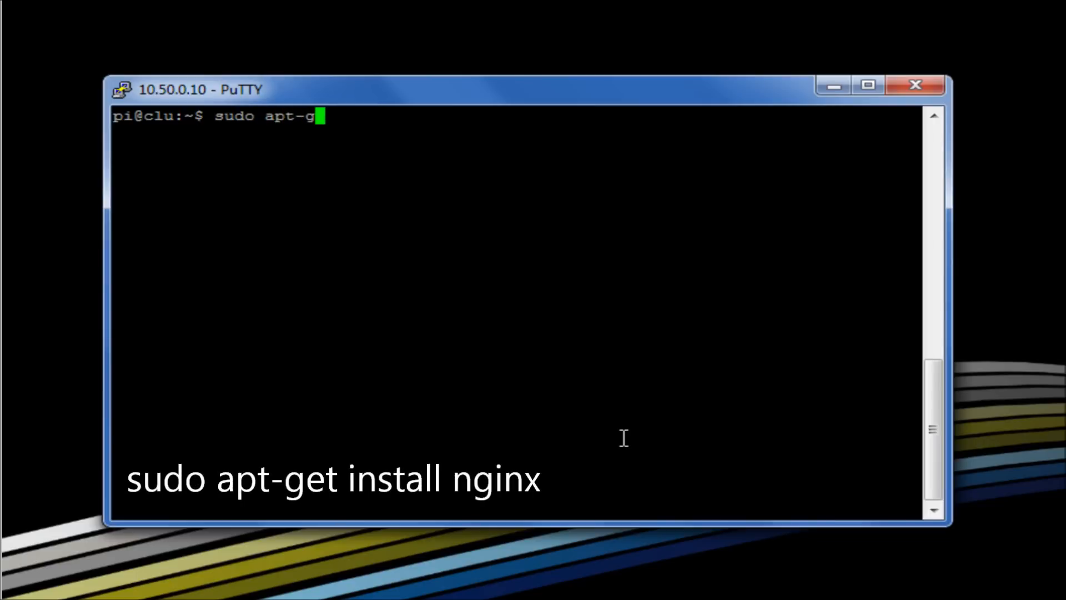
{"action": "type", "text": "et install"}
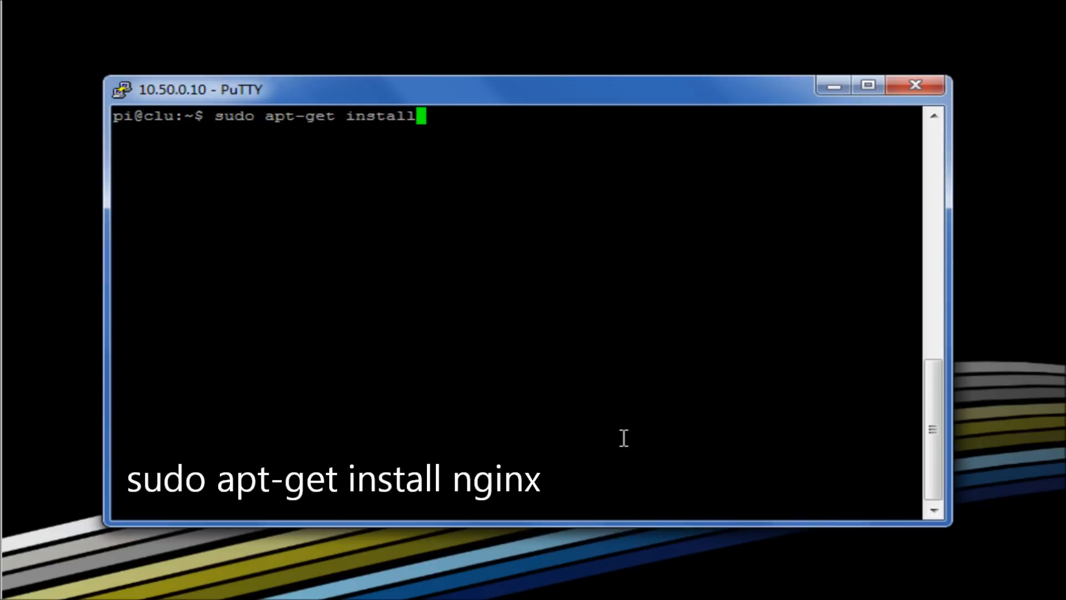
{"action": "type", "text": "nginx"}
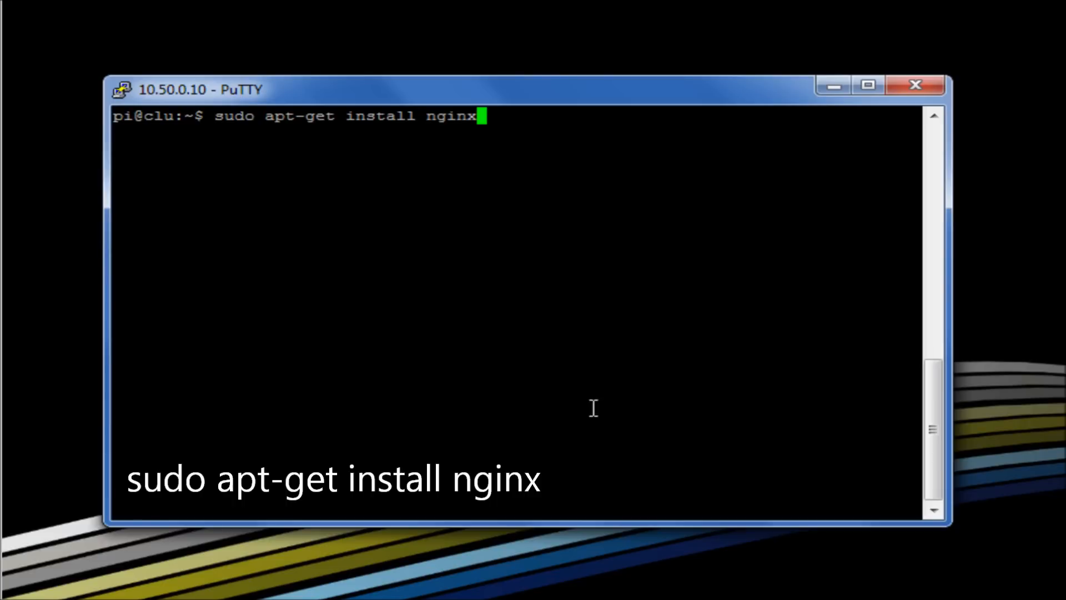
{"action": "mouse_move", "coordinate": [573, 227]}
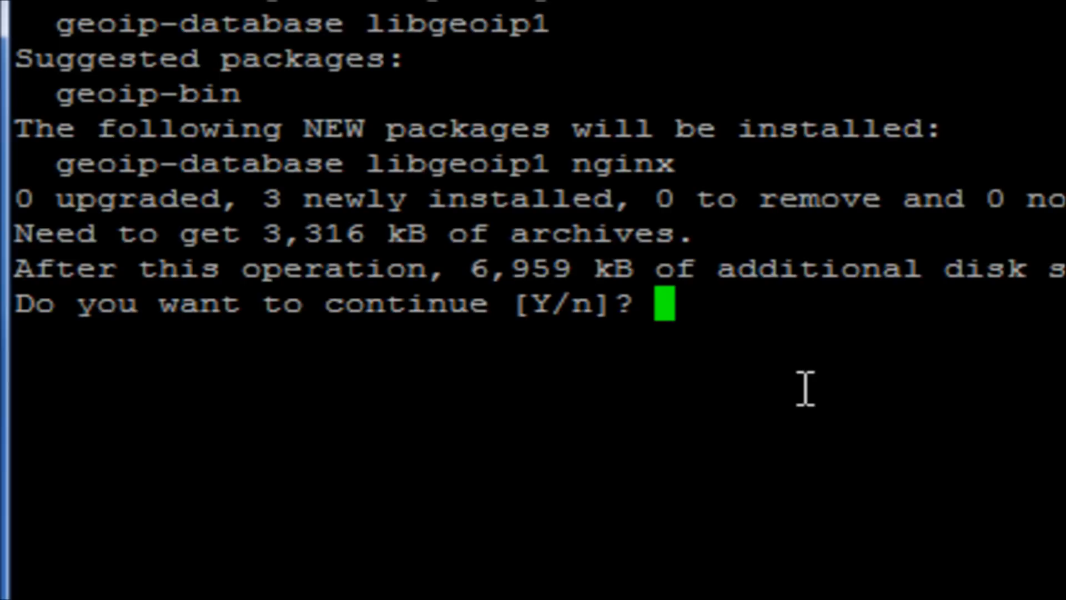
Confirm the nginx install with 'y' and scroll through the 404 error output.
{"action": "type", "text": "y"}
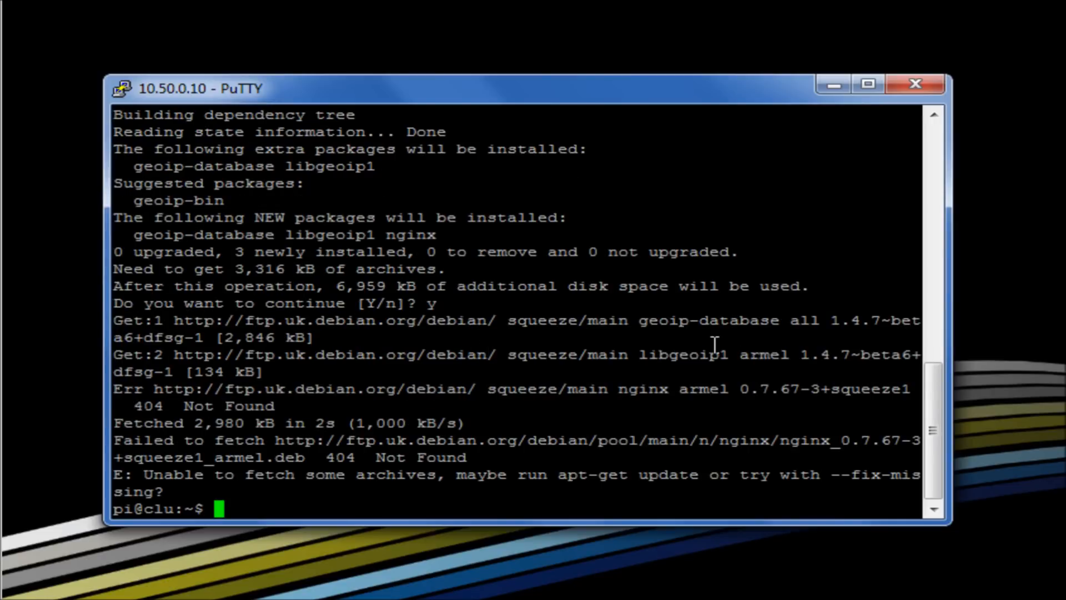
{"action": "mouse_move", "coordinate": [717, 415]}
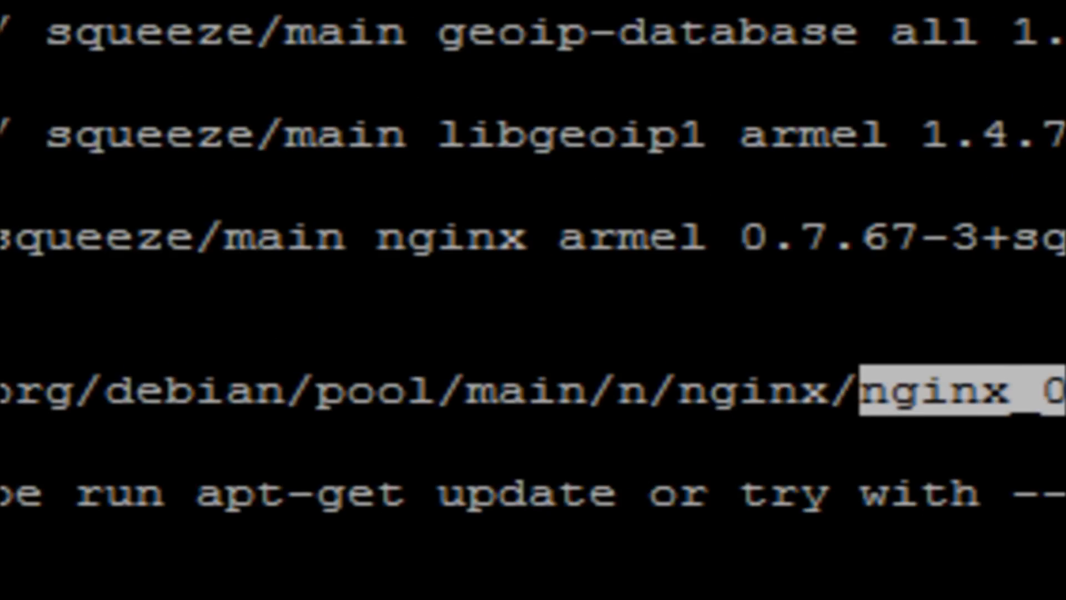
{"action": "scroll", "scroll_direction": "down", "scroll_amount": 3}
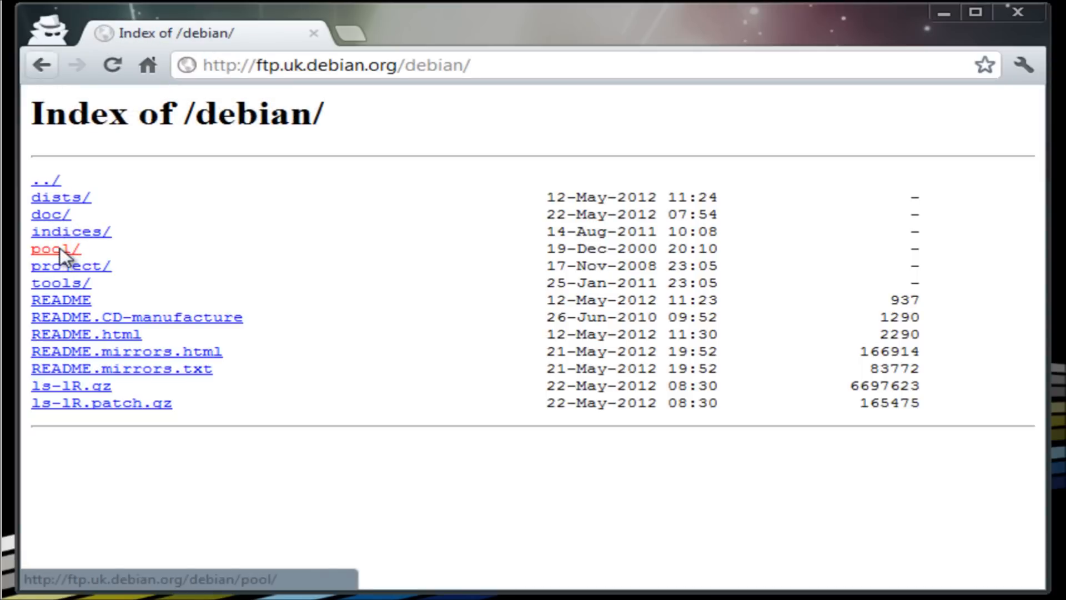
Navigate the mirror from pool/ through main/n/ to the nginx/ package folder.
{"action": "left_click", "coordinate": [54, 248]}
{"action": "type", "text": "n"}
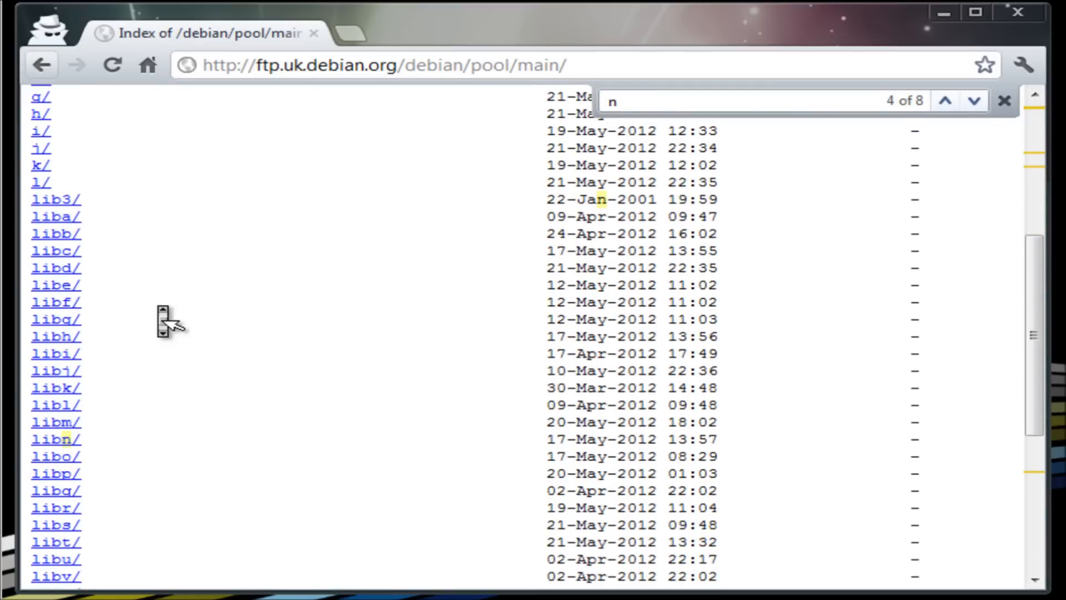
{"action": "scroll", "scroll_direction": "down", "scroll_amount": 3}
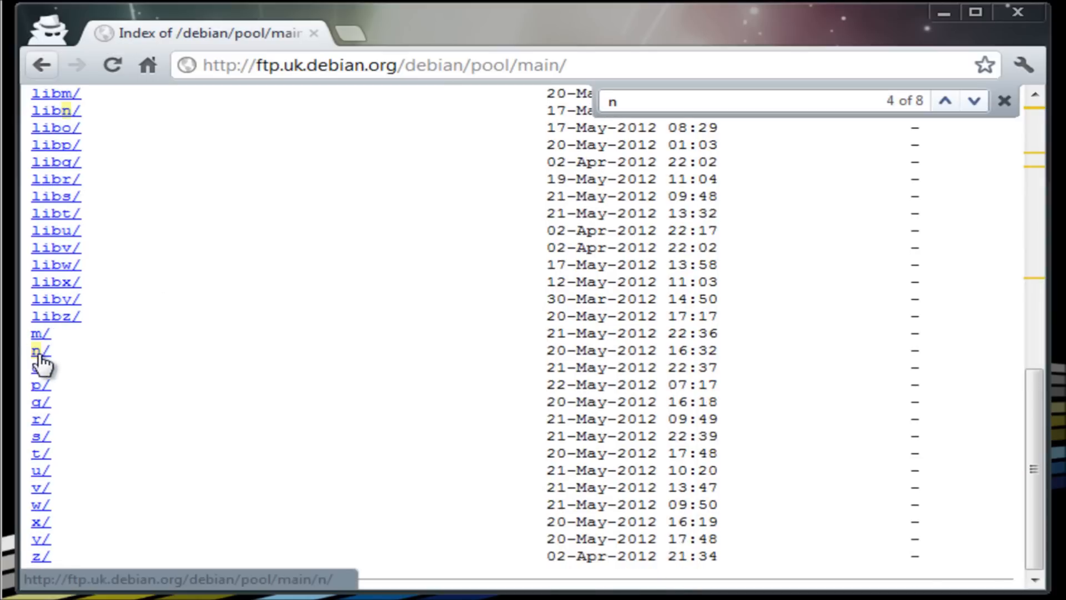
{"action": "left_click", "coordinate": [39, 350]}
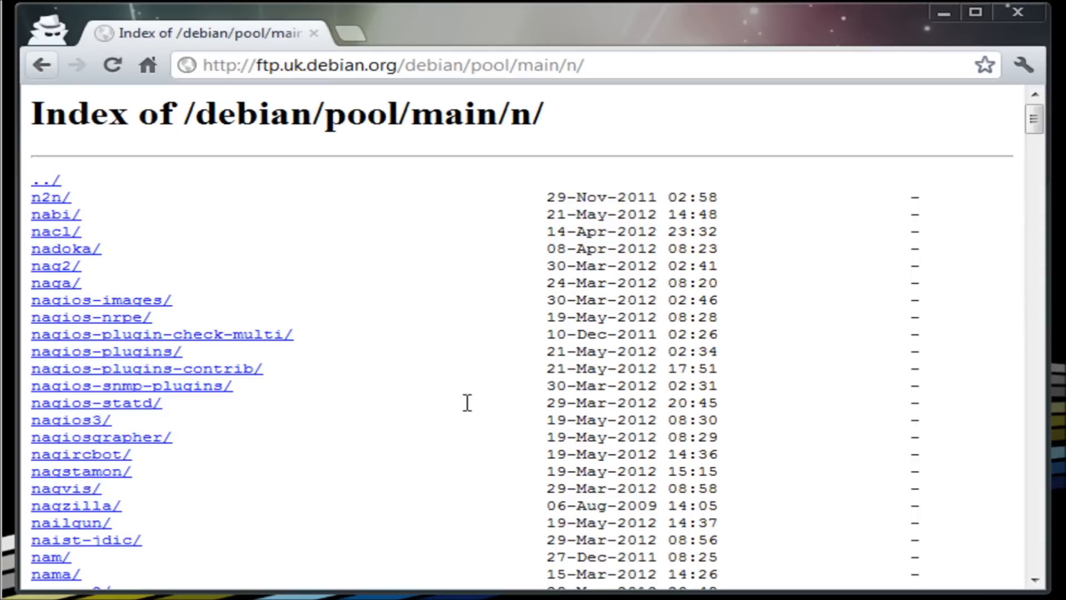
{"action": "mouse_move", "coordinate": [653, 207]}
{"action": "type", "text": "nginx"}
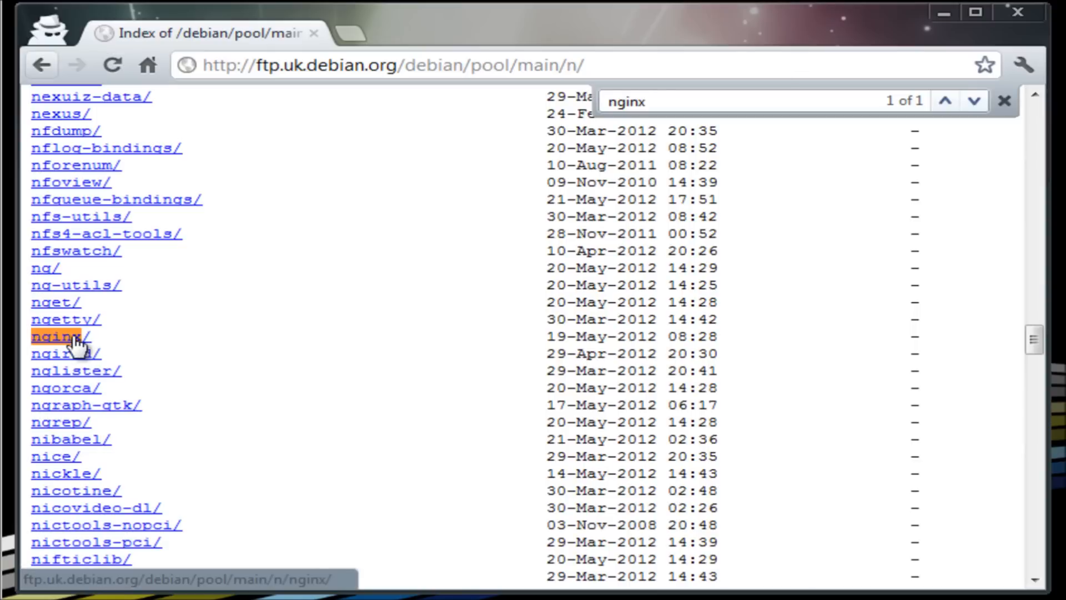
{"action": "left_click", "coordinate": [53, 336]}
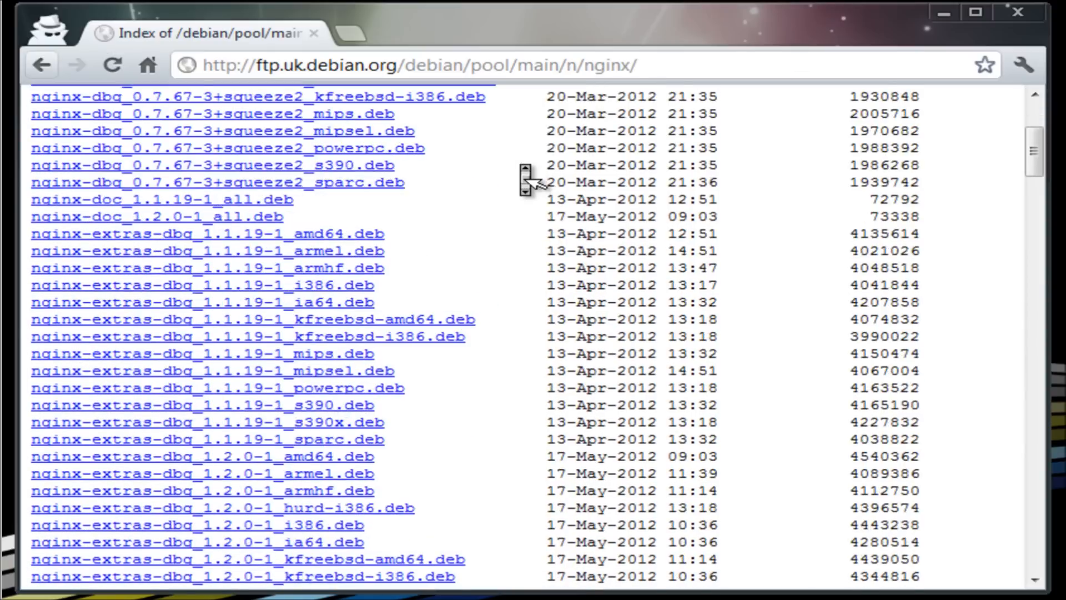
Scroll the nginx folder and search for 'nginx_0.7.67-3+squeeze1_armel.deb' to find the squeeze2 files.
{"action": "scroll", "scroll_direction": "down", "scroll_amount": 3}
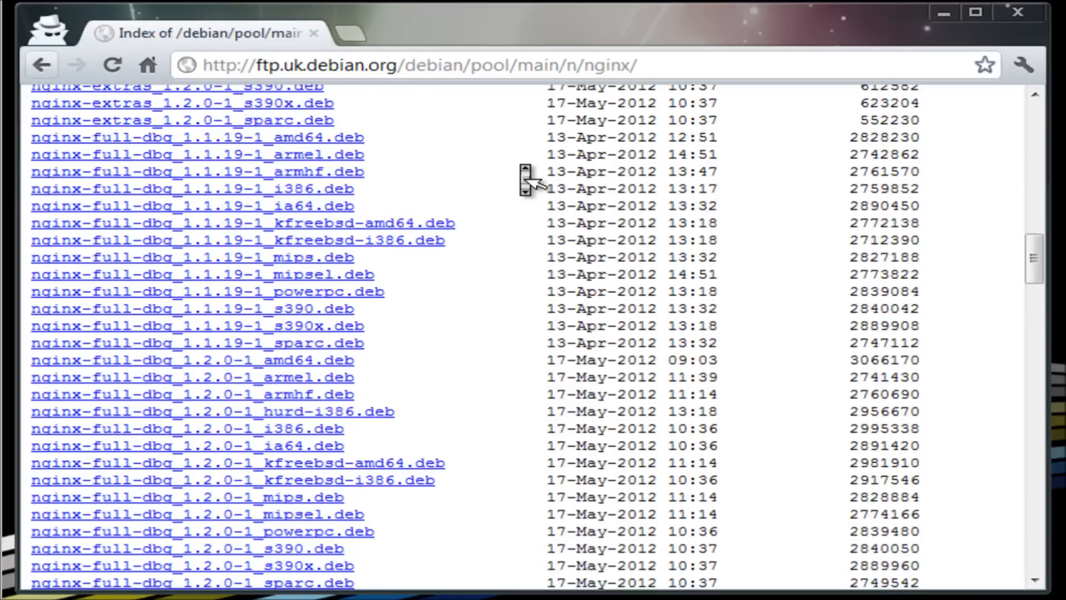
{"action": "scroll", "scroll_direction": "down", "scroll_amount": 3}
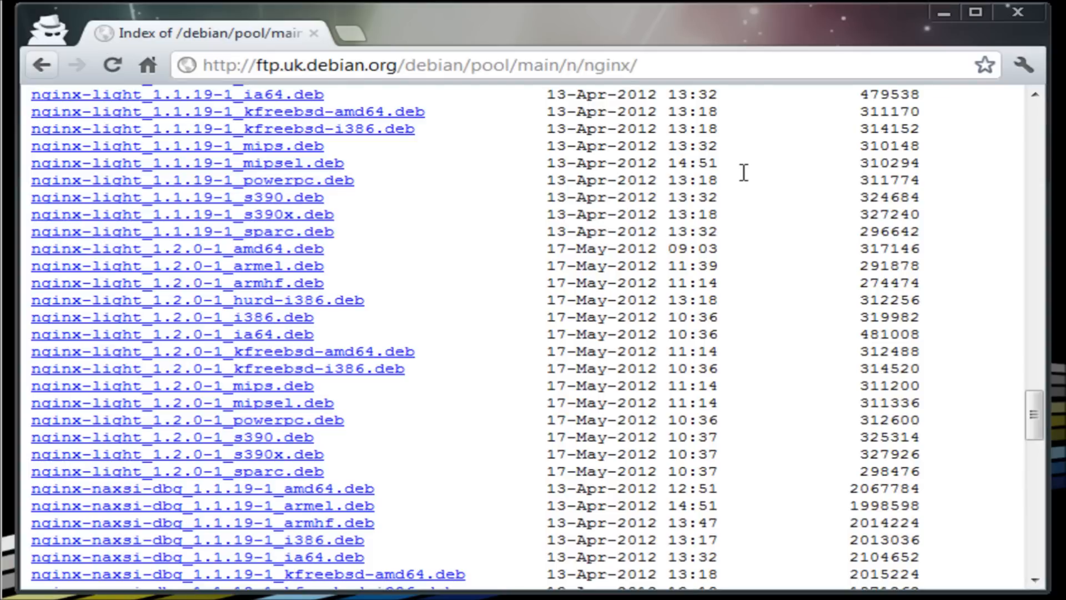
{"action": "type", "text": "nginx_0.7.67-3+squeeze1_armel.deb"}
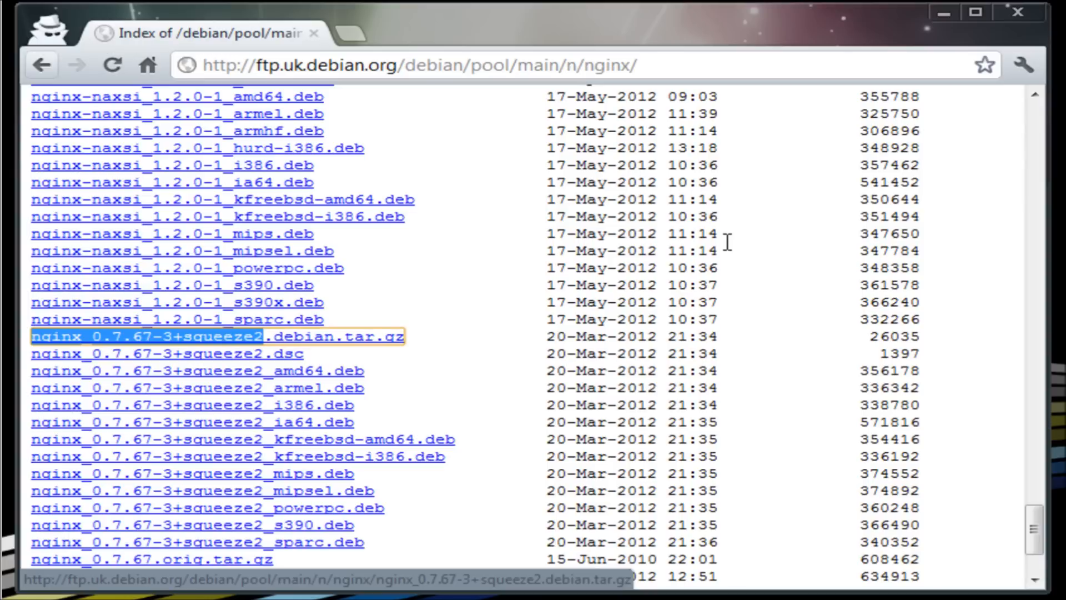
{"action": "mouse_move", "coordinate": [944, 12]}
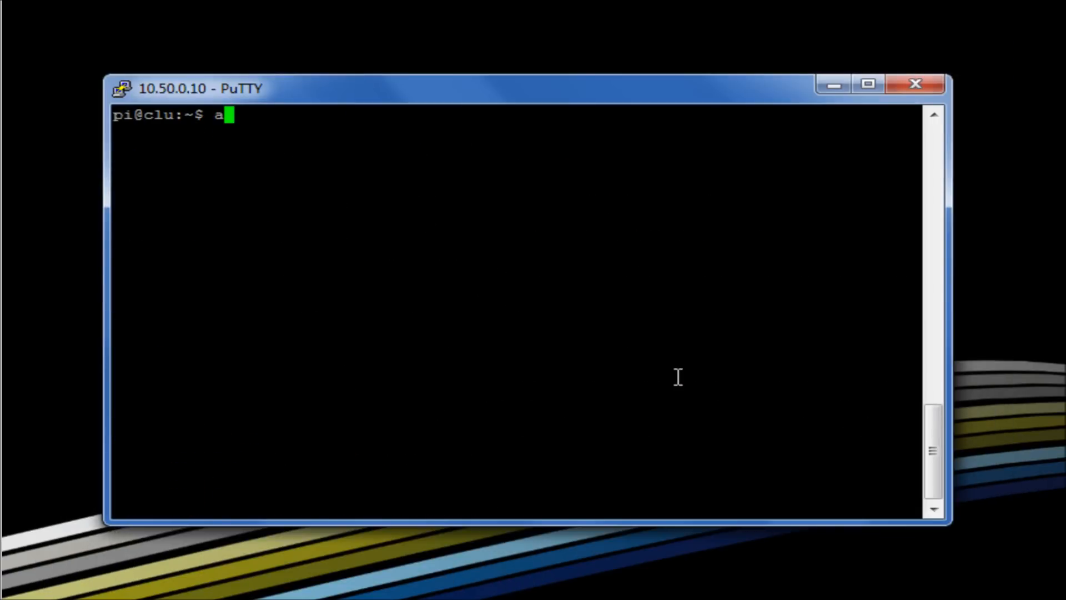
Run sudo apt-get update, clear the screen, and rerun sudo apt-get install nginx.
{"action": "type", "text": "sudo ap"}
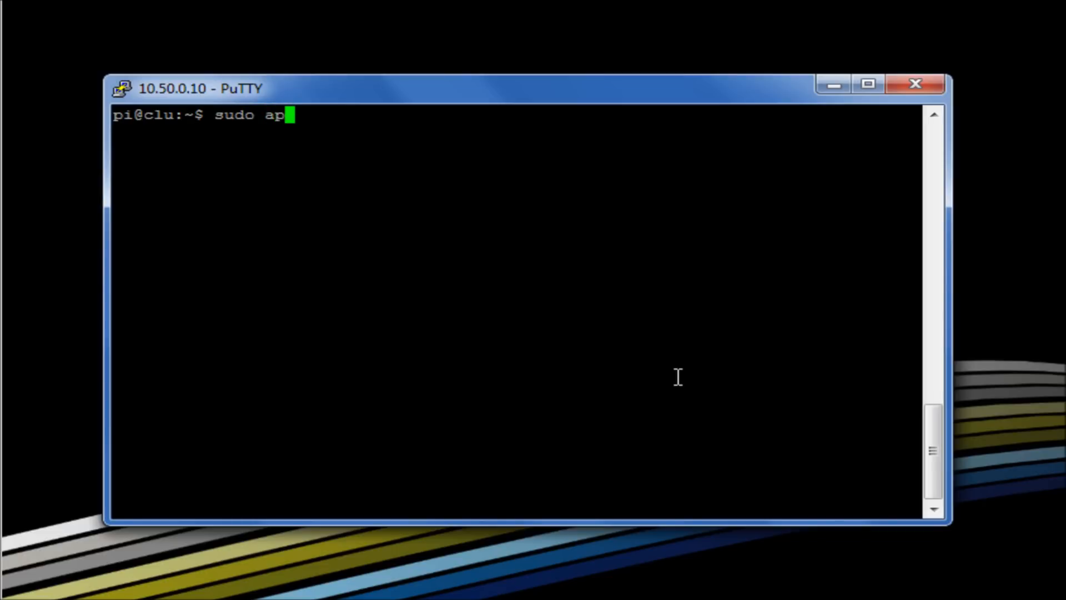
{"action": "type", "text": "t-get update"}
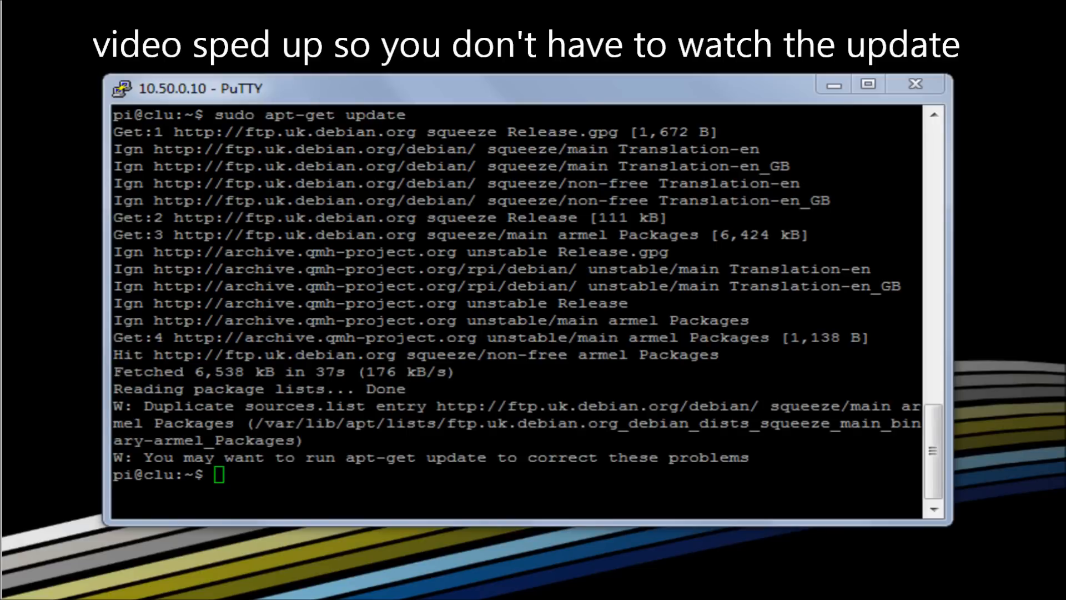
{"action": "type", "text": "clea"}
{"action": "type", "text": "nano /etc/apt/sources.list"}
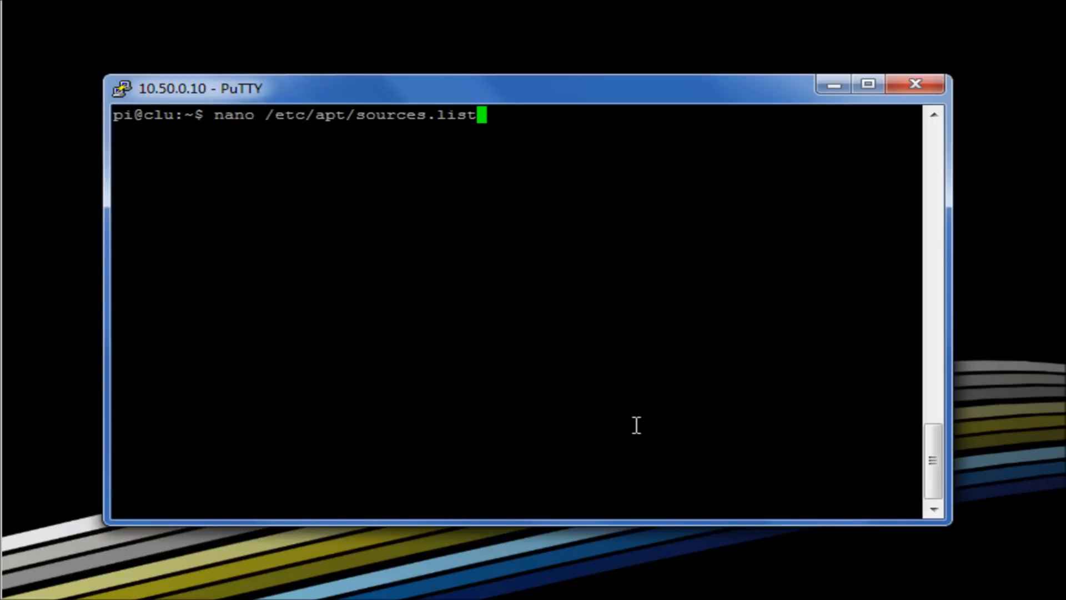
{"action": "type", "text": "sudo apt-get install nginx"}
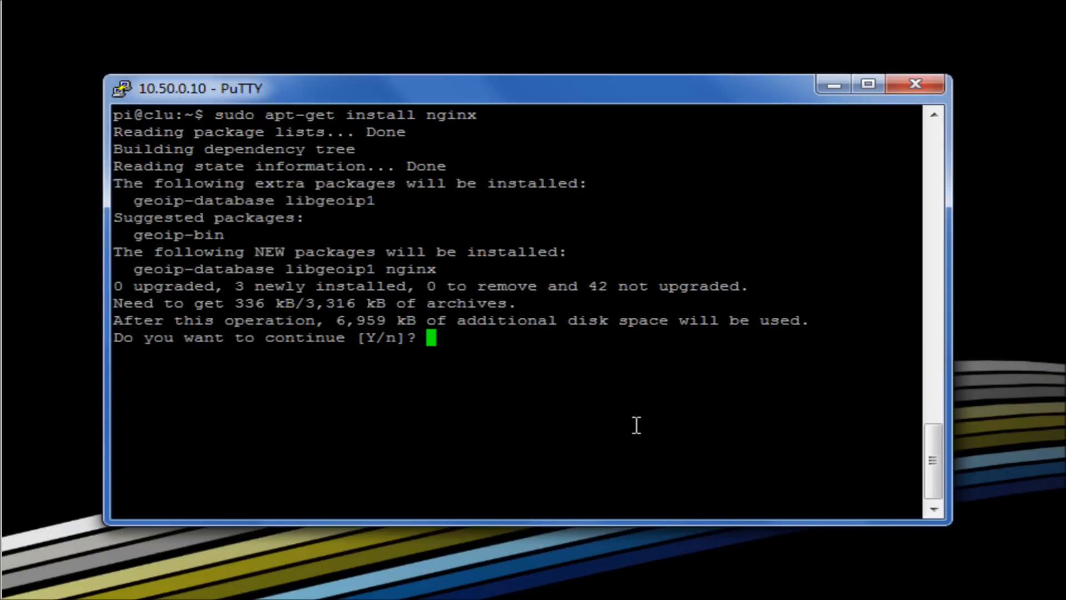
{"action": "mouse_move", "coordinate": [611, 405]}
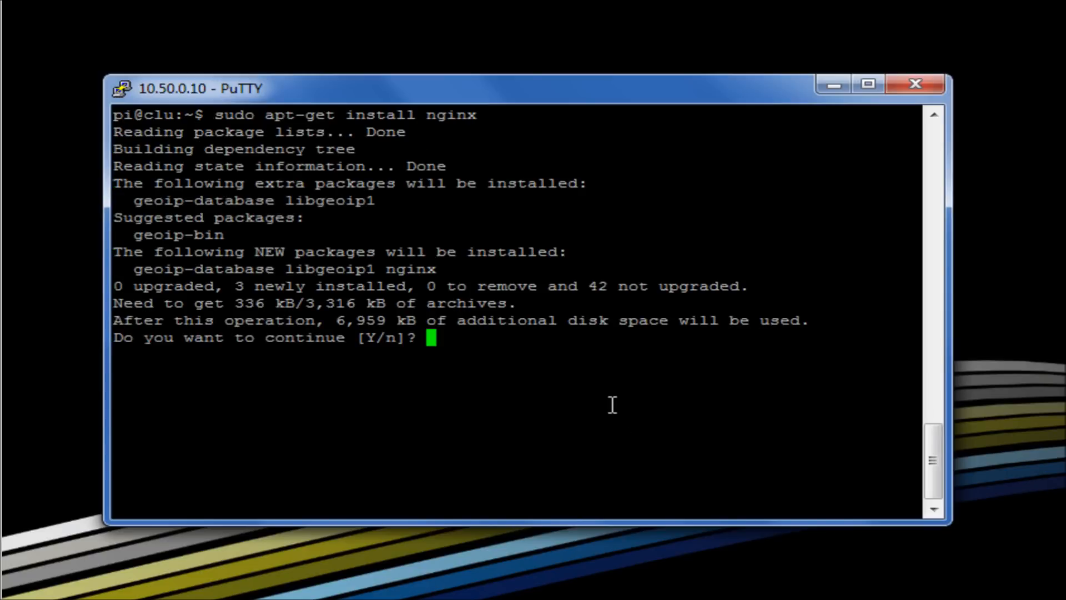
Answer y to install nginx with geoip-database and libgeoip1, then start typing 'cl' at the prompt.
{"action": "type", "text": "y"}
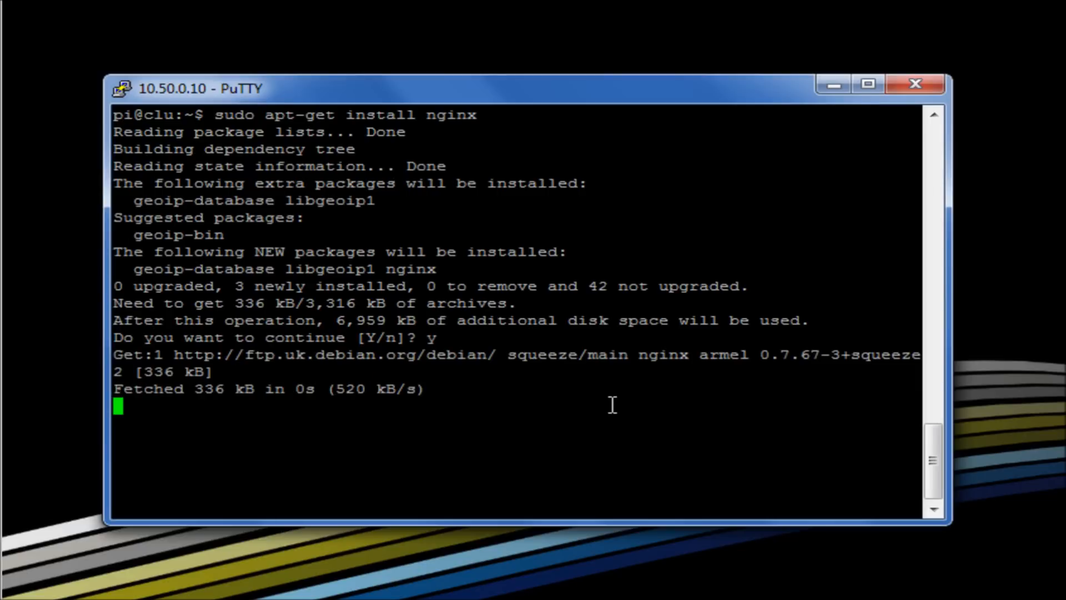
{"action": "mouse_move", "coordinate": [928, 374]}
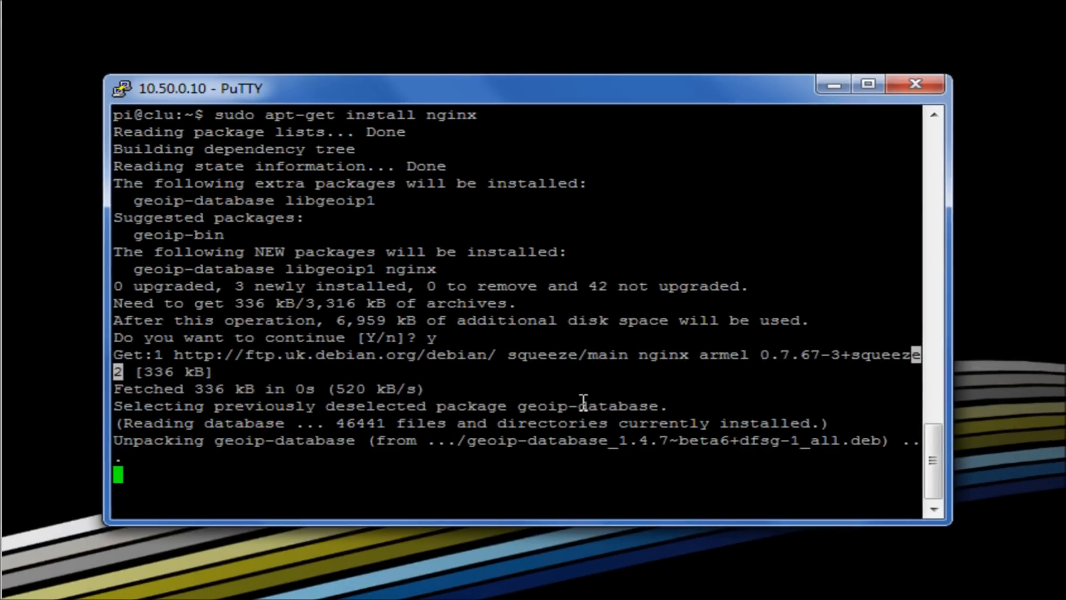
{"action": "mouse_move", "coordinate": [674, 435]}
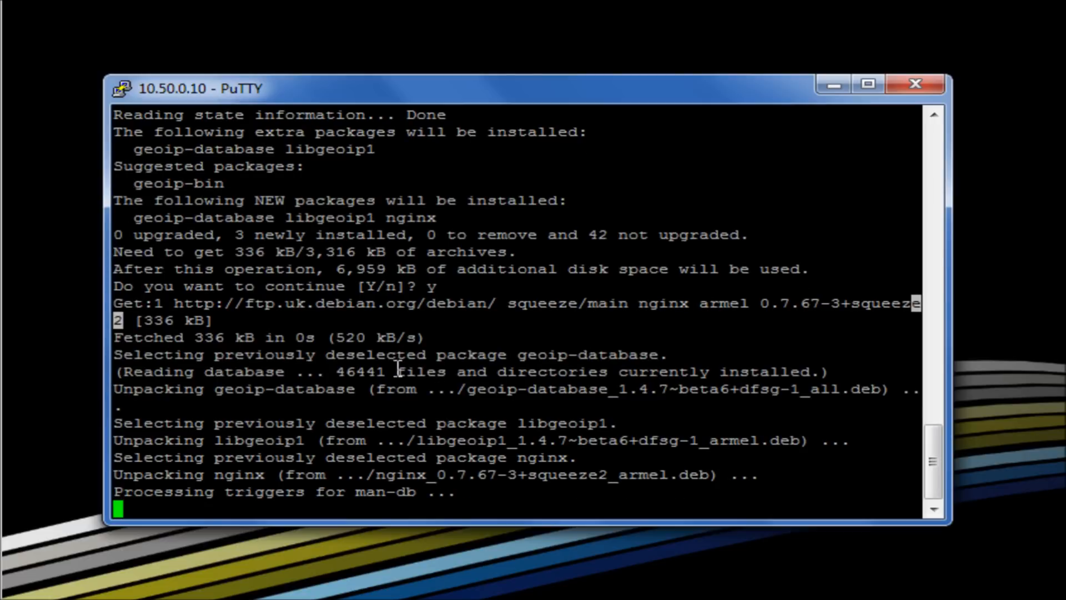
{"action": "mouse_move", "coordinate": [479, 436]}
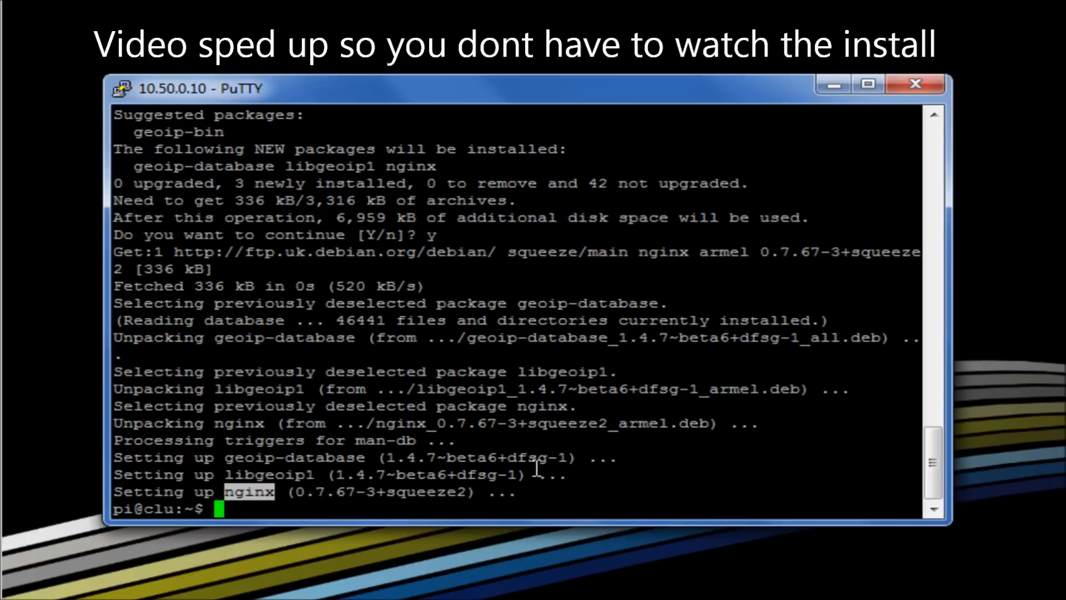
{"action": "type", "text": "cl"}
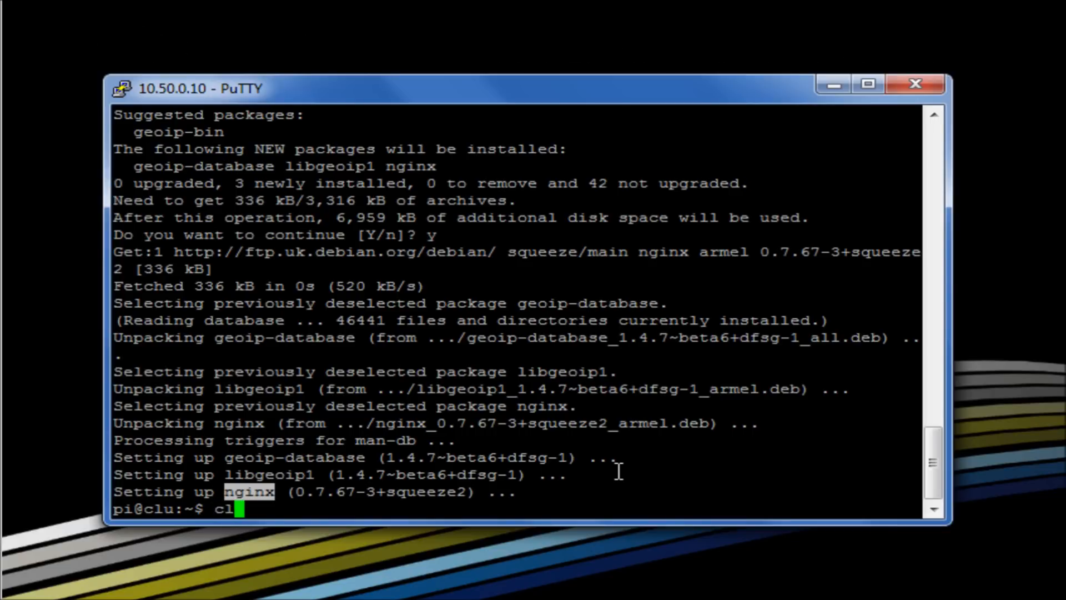